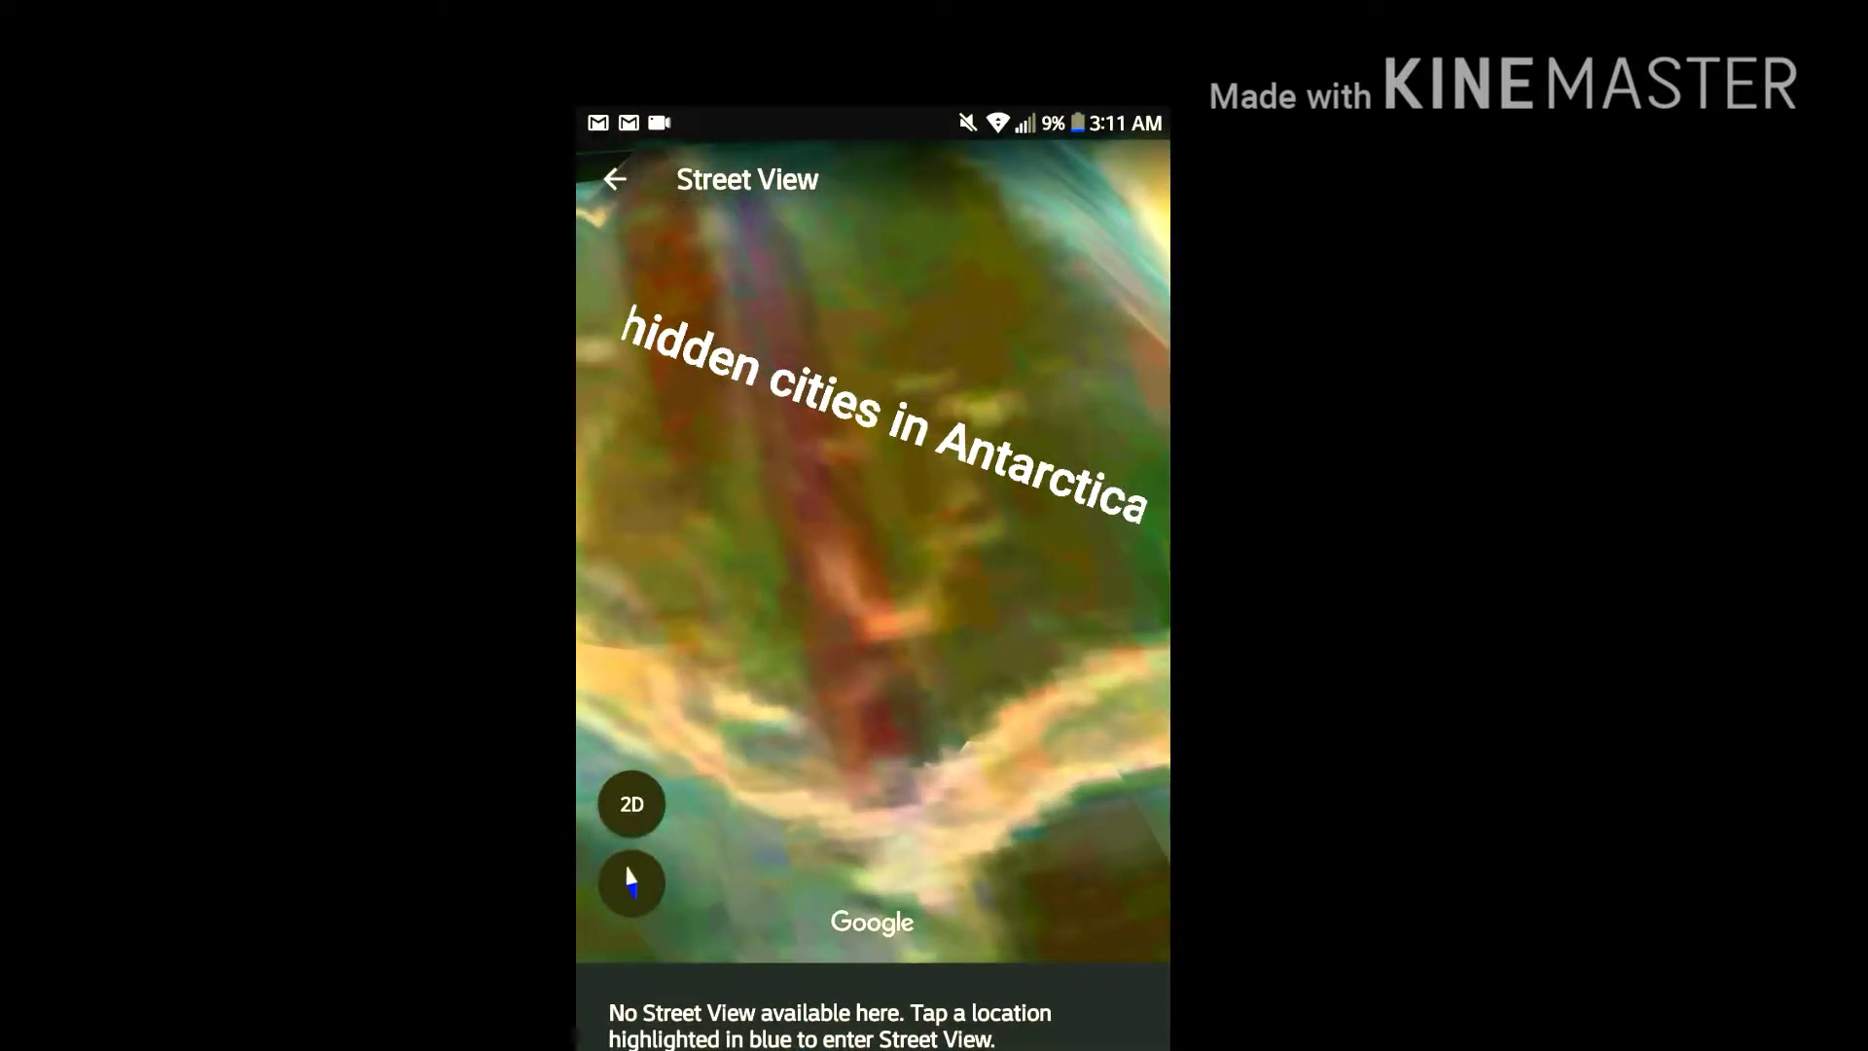
- Flatten the dark reddish Antarctic ridge to 2D, then restore its 3D terrain relief
click(630, 804)
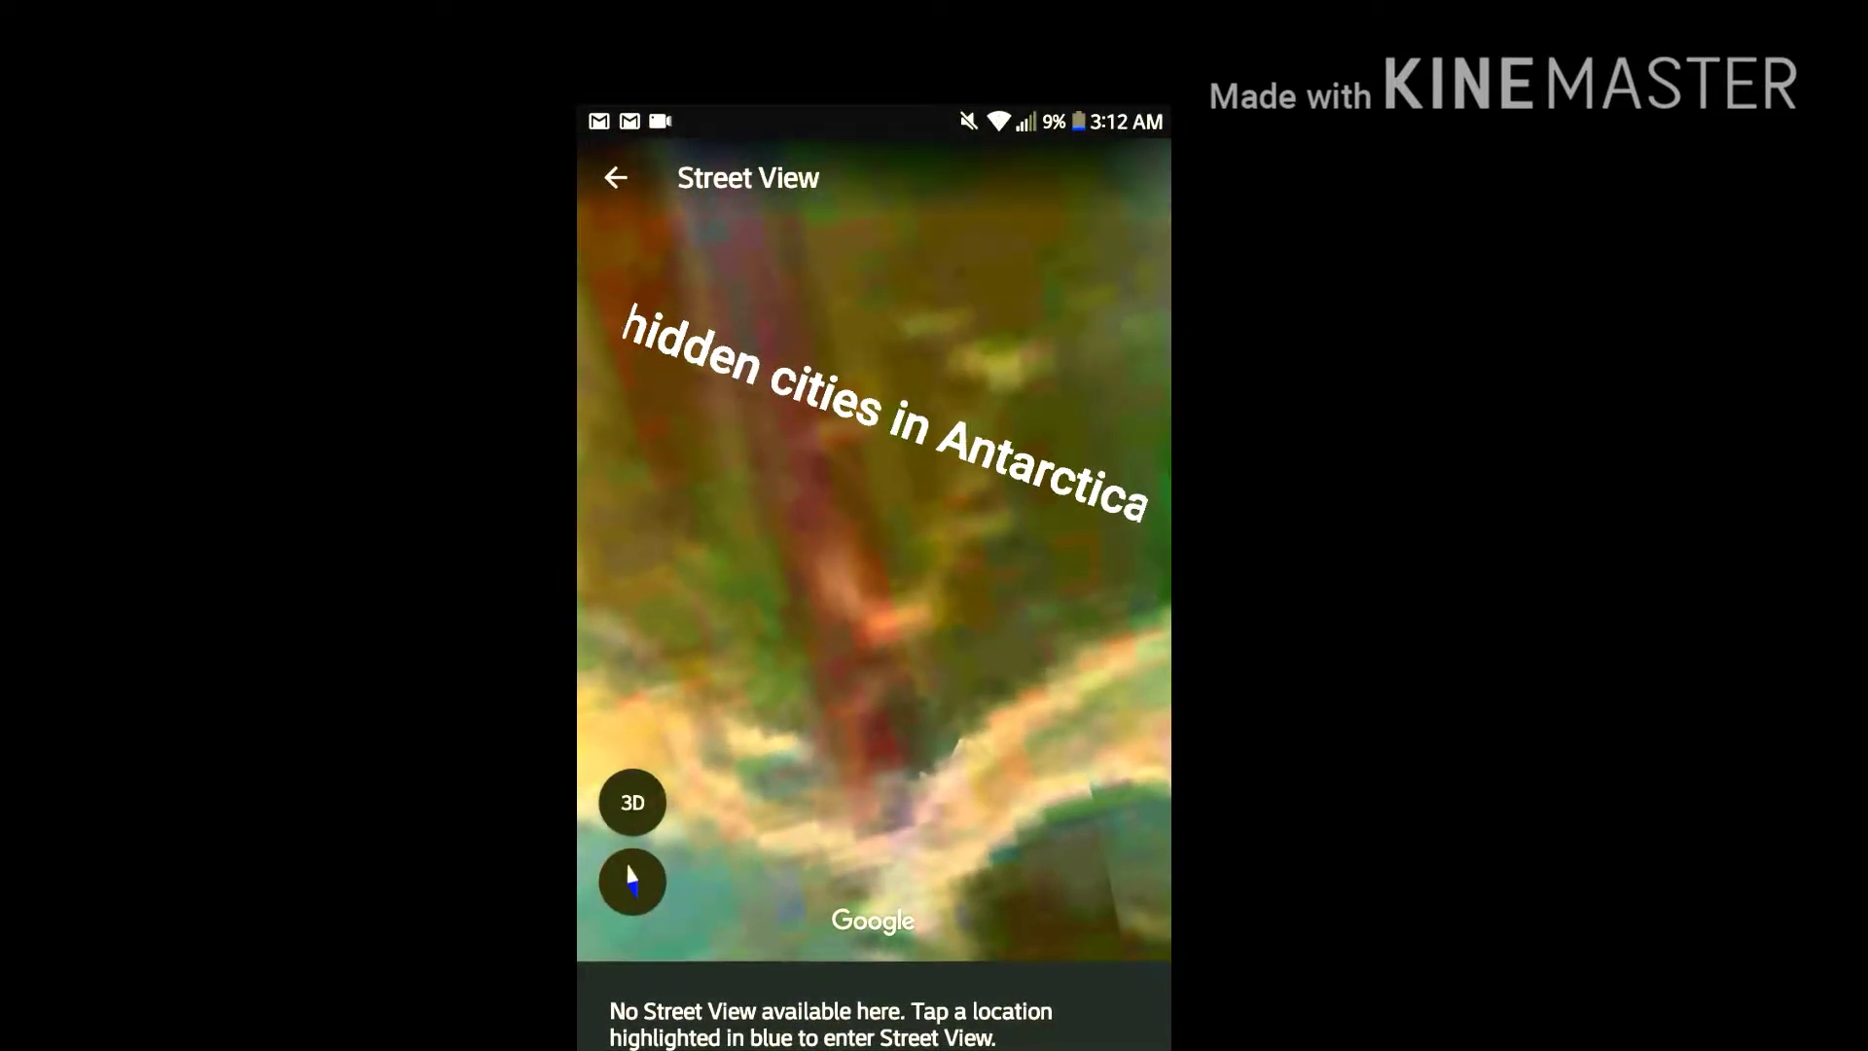
click(632, 800)
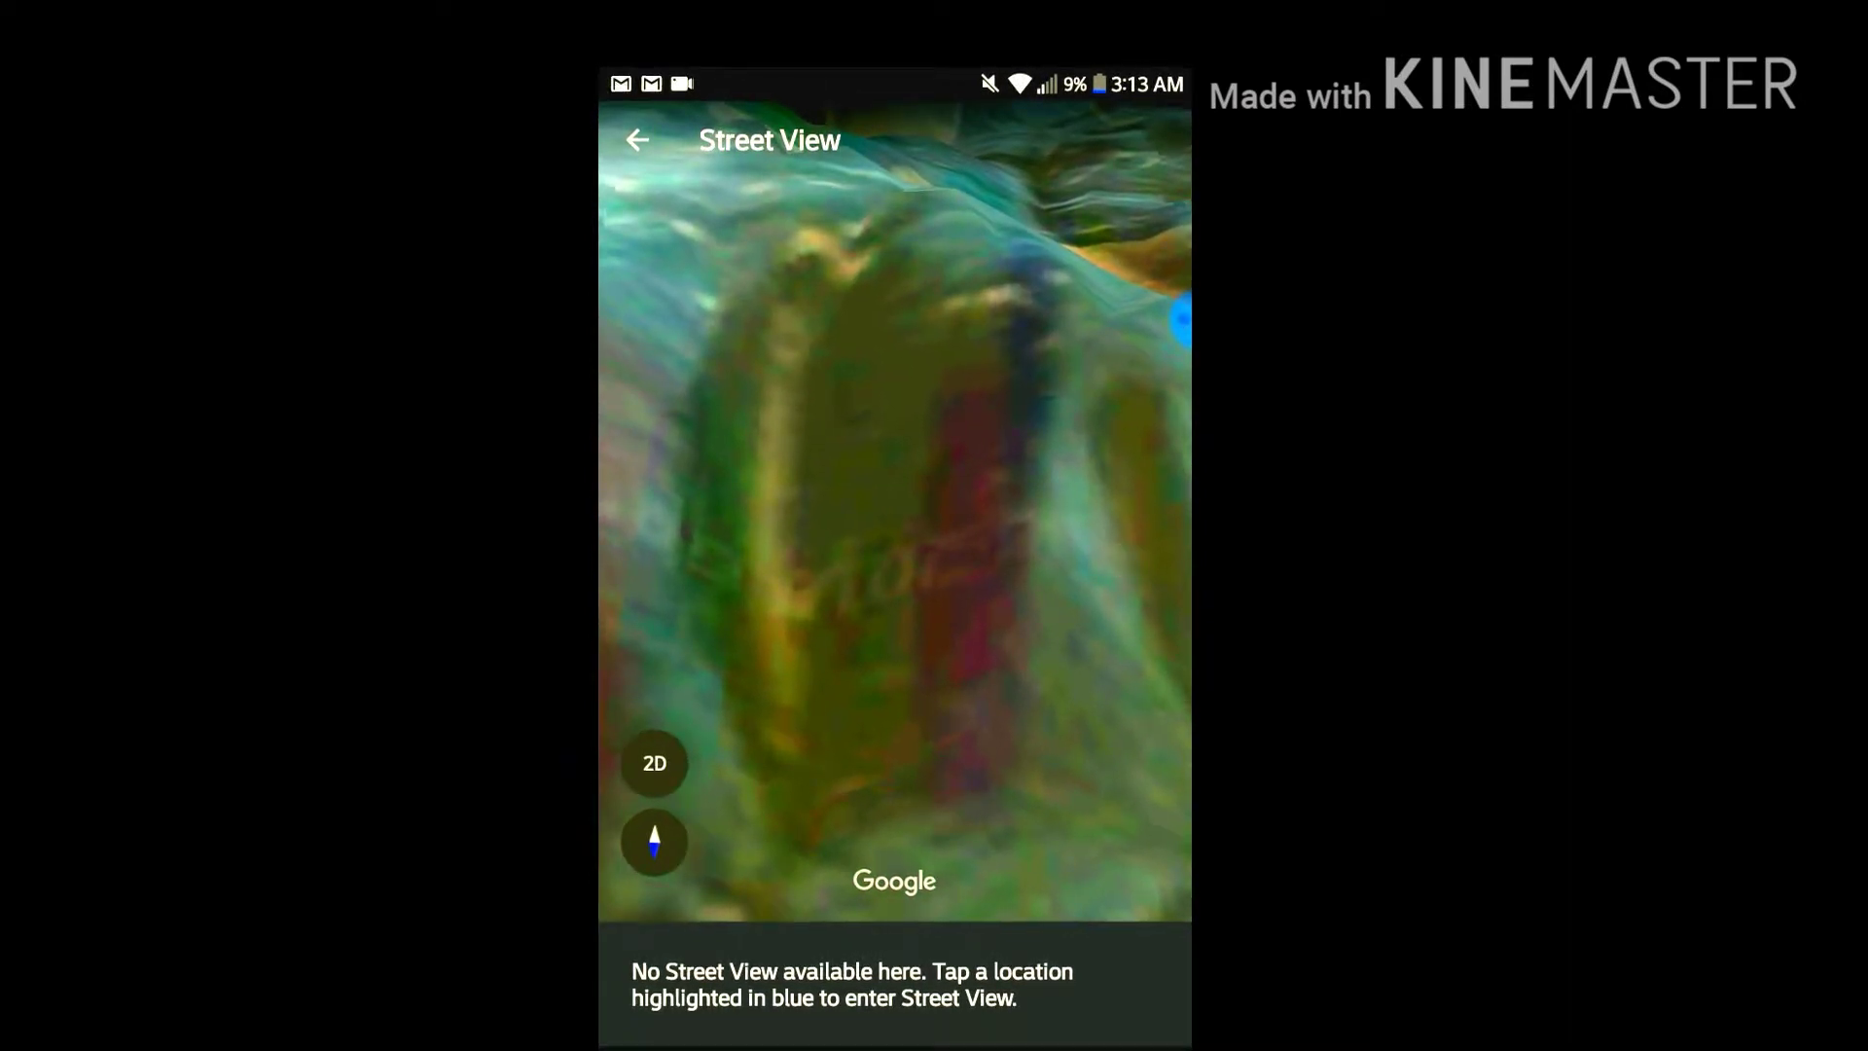
- Flatten the pale bluish icy slope with its photo markers into a 2D view
click(654, 763)
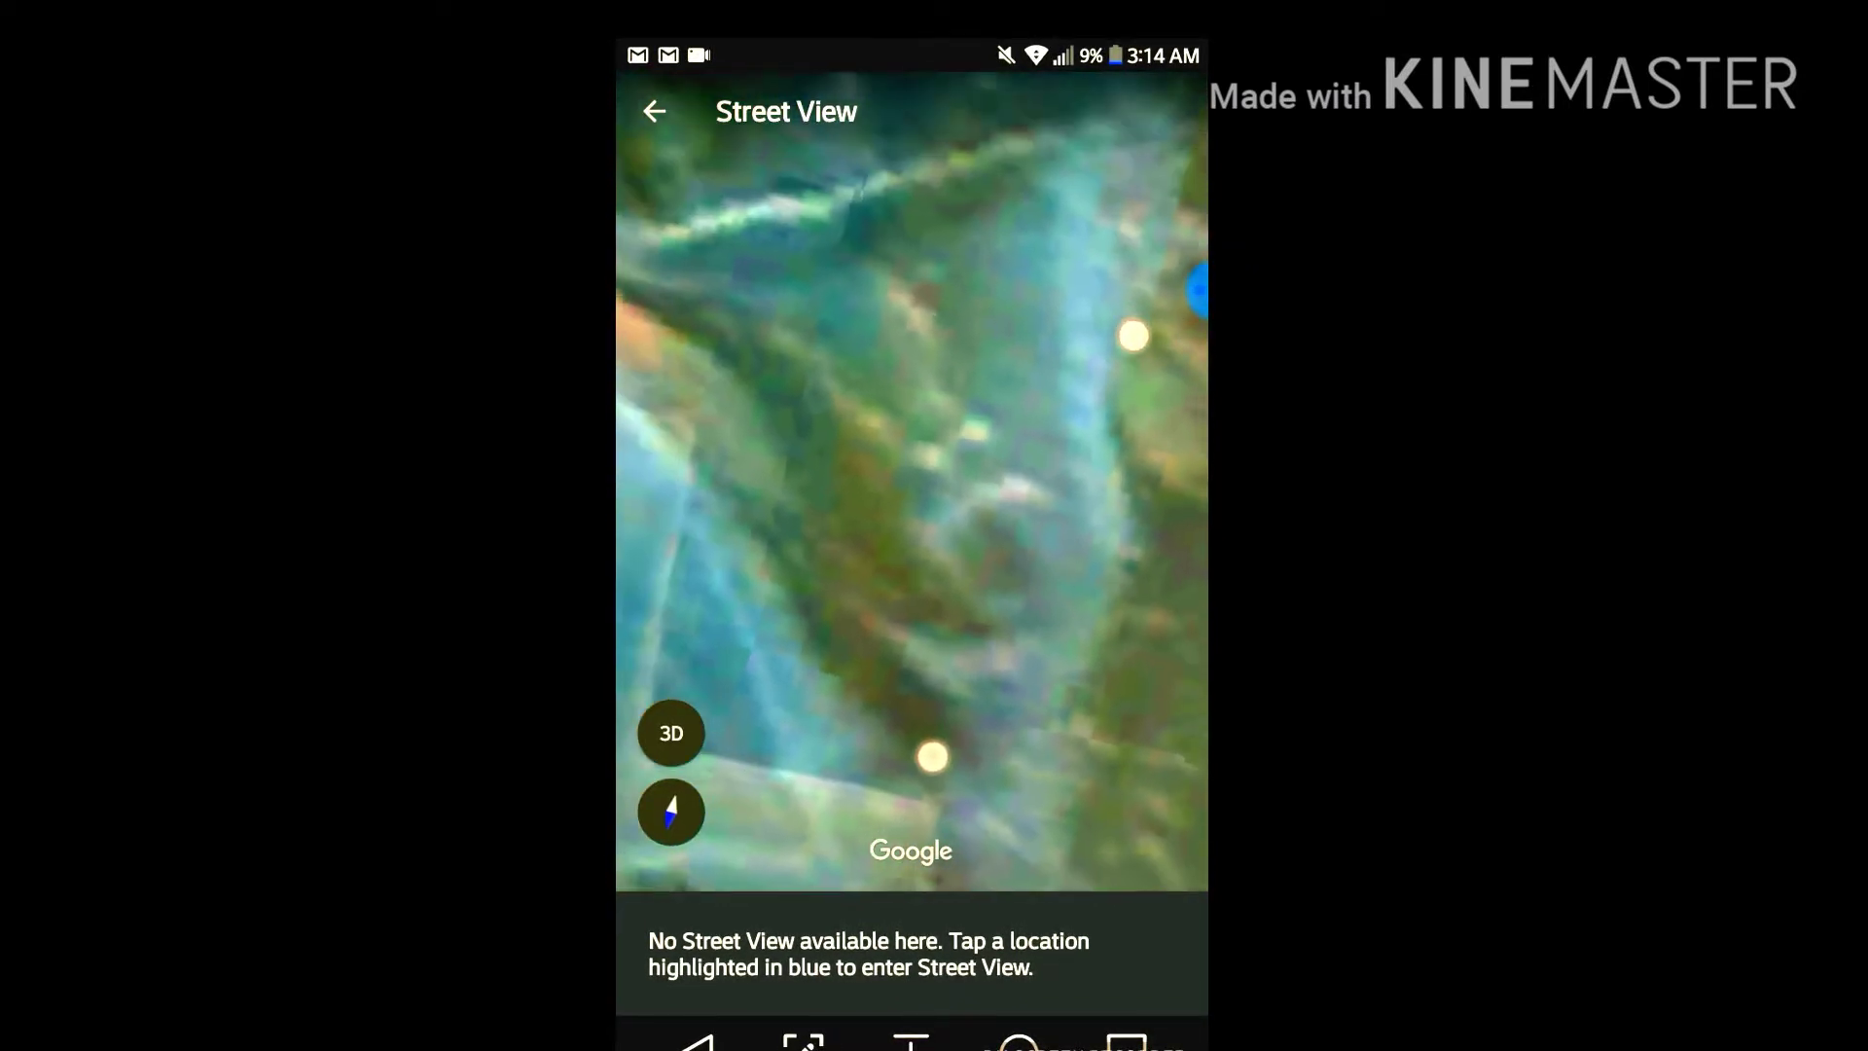
- Restore 3D relief to reach the orange coastline, then flatten the white-banded shoreline to 2D
click(671, 731)
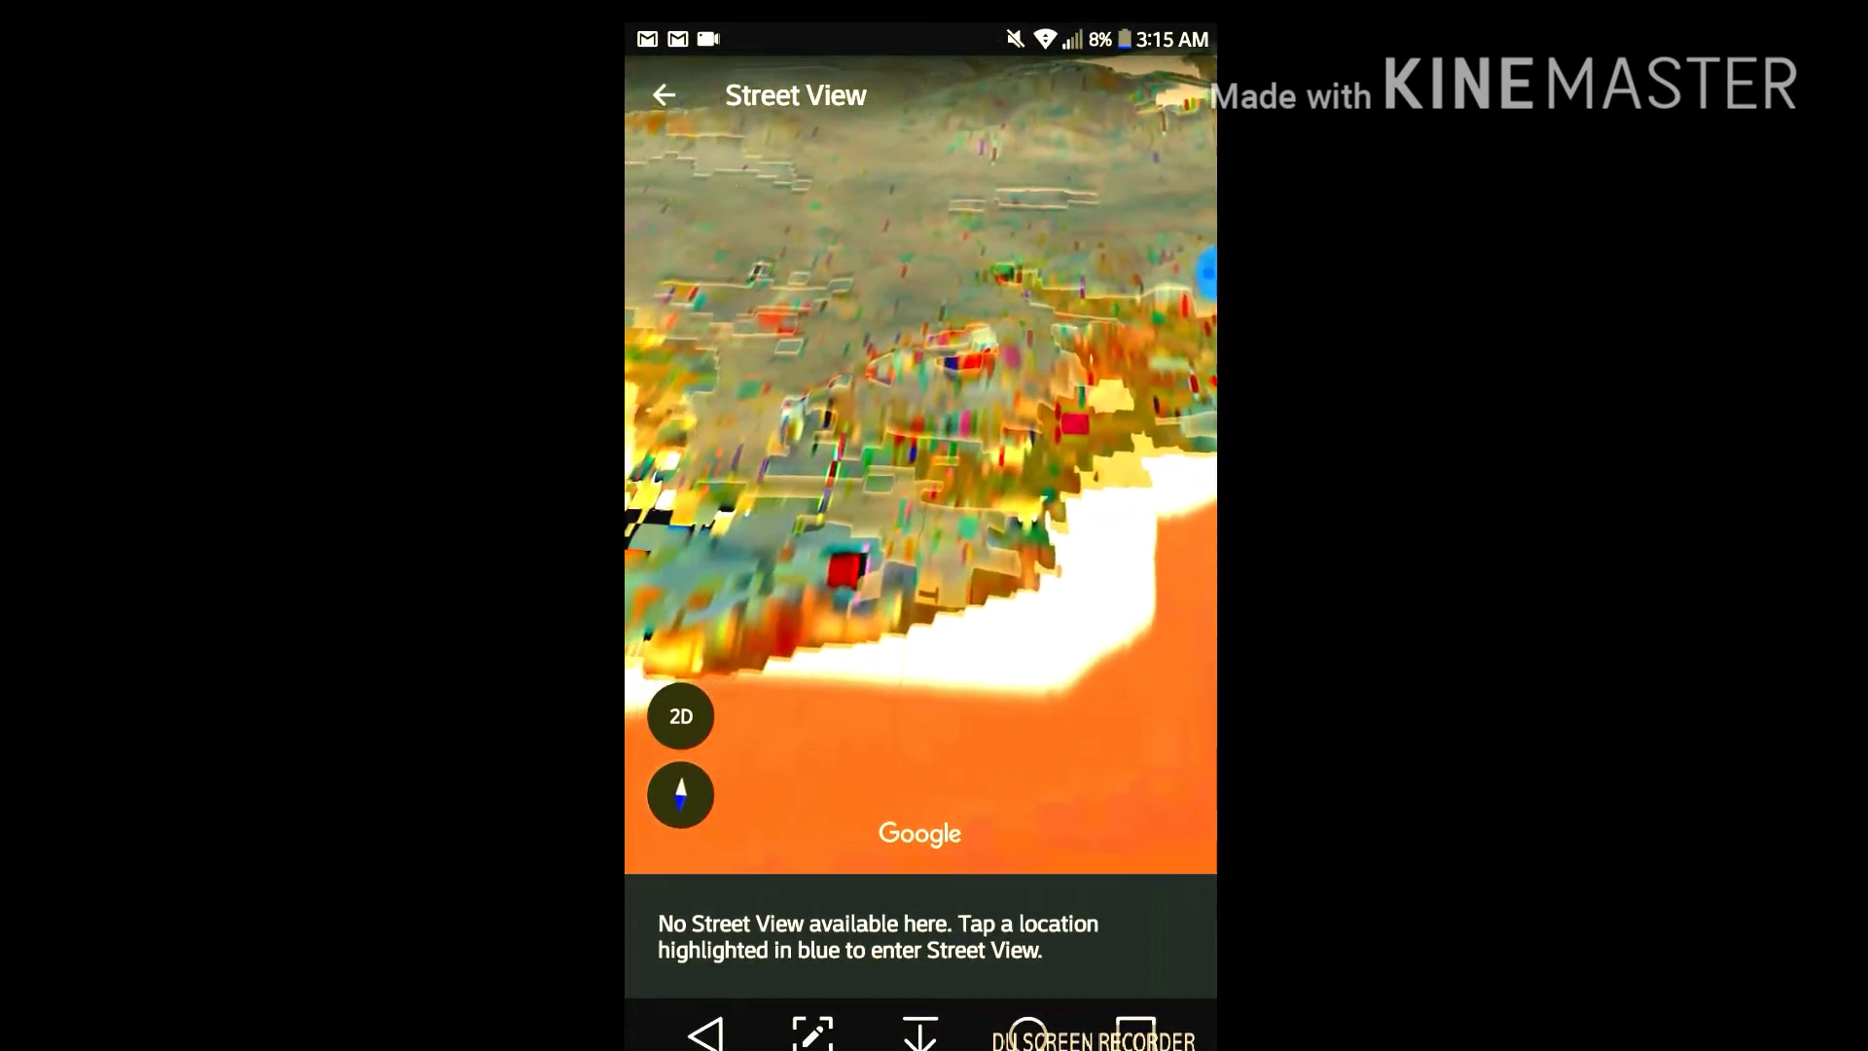
click(680, 716)
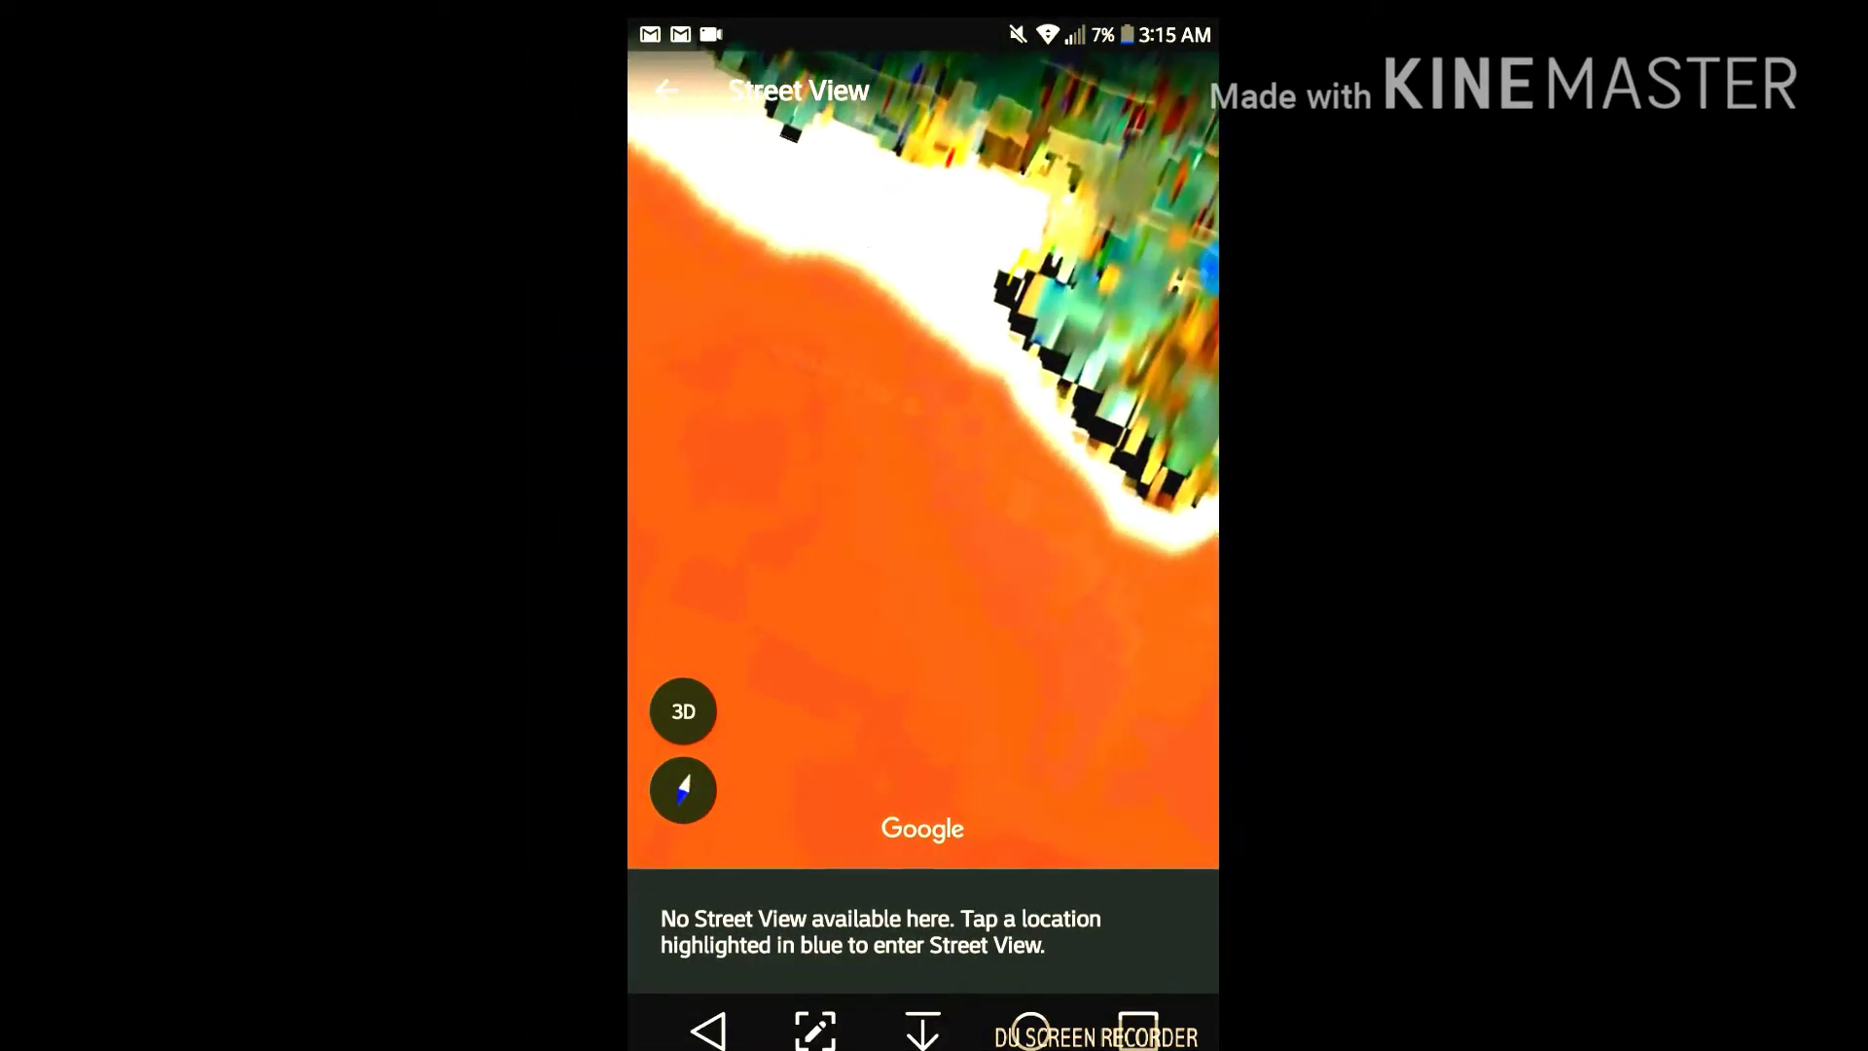